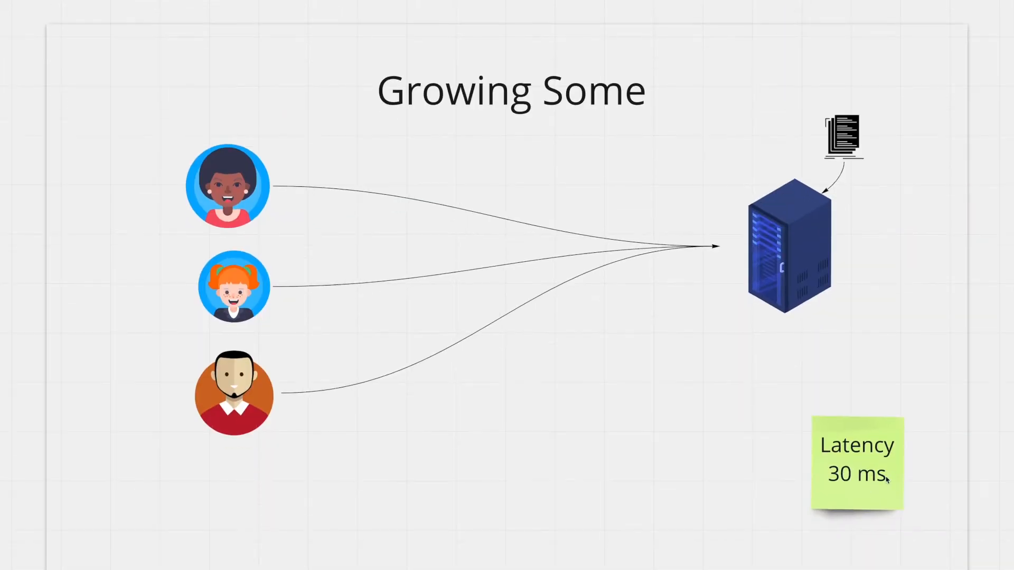
pyautogui.moveTo(866, 466)
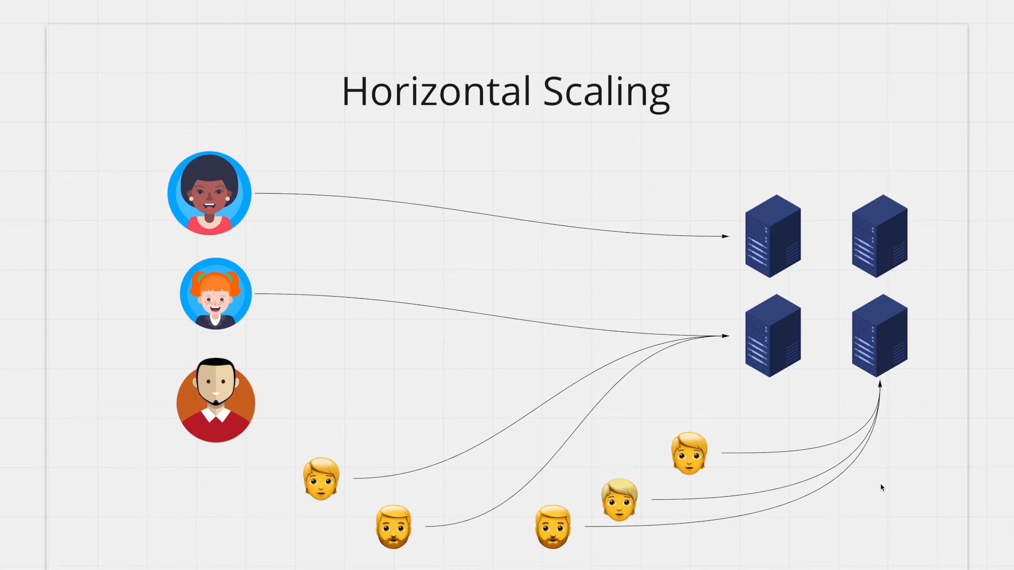
pyautogui.scroll(-3)
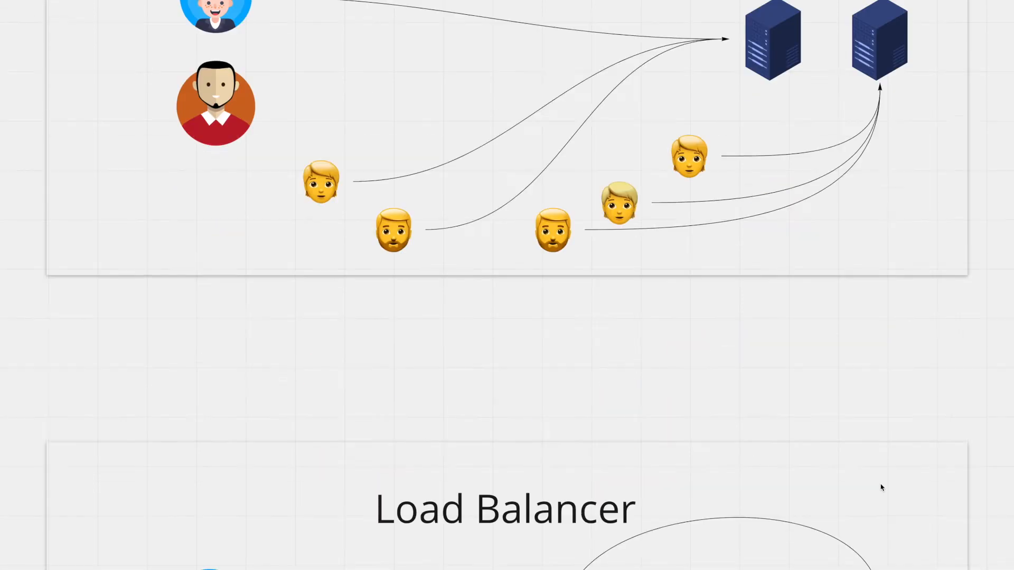